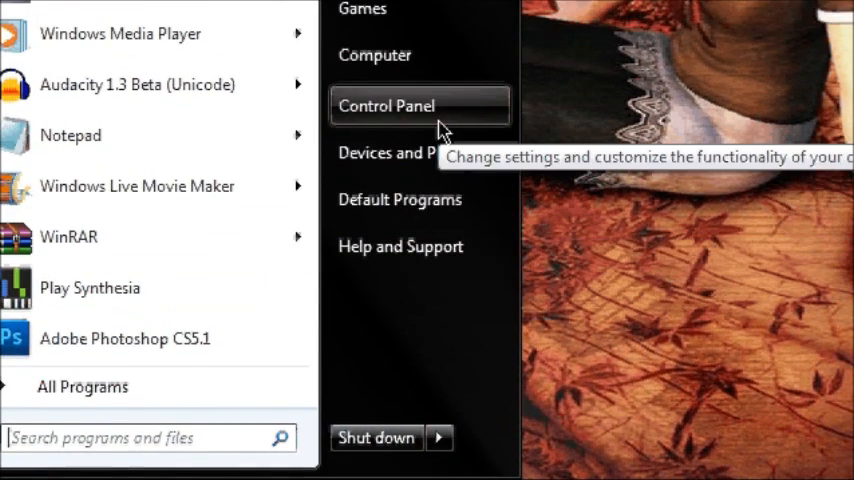
- Reach the Region and Language dialog from the Control Panel
{"action": "left_click", "coordinate": [384, 104]}
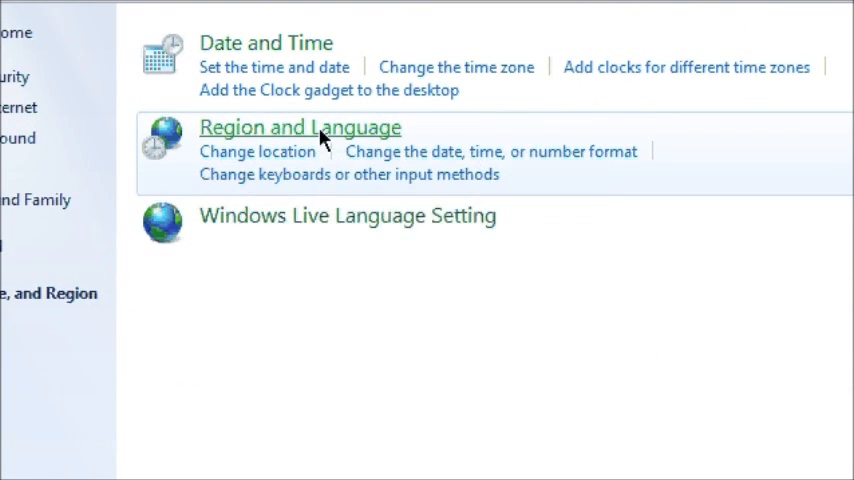
{"action": "left_click", "coordinate": [300, 128]}
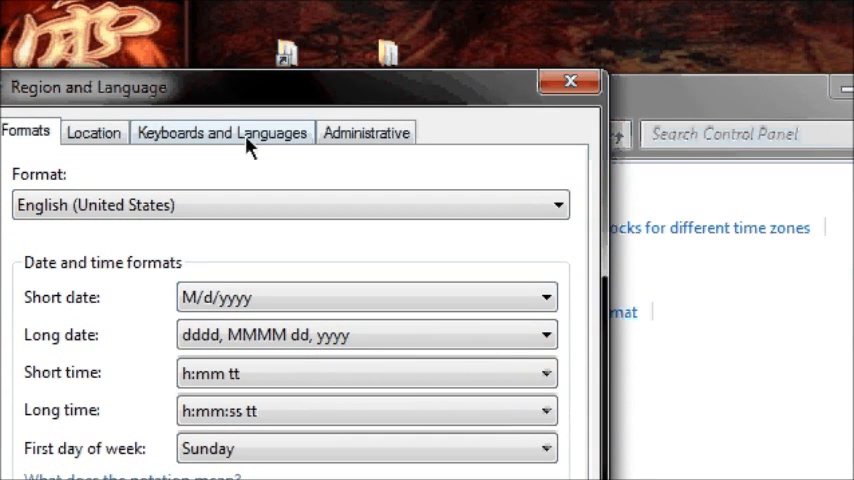
- Show the Text Services and Input Languages list via Keyboards and Languages > Change keyboards
{"action": "left_click", "coordinate": [220, 132]}
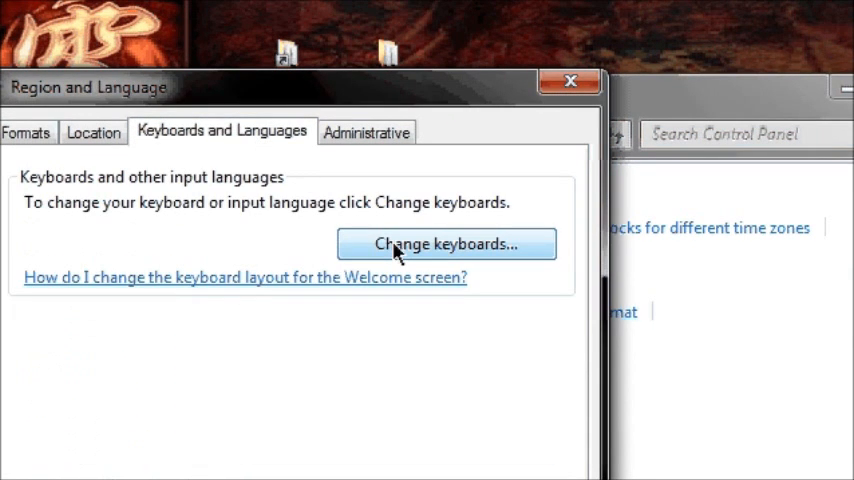
{"action": "left_click", "coordinate": [444, 244]}
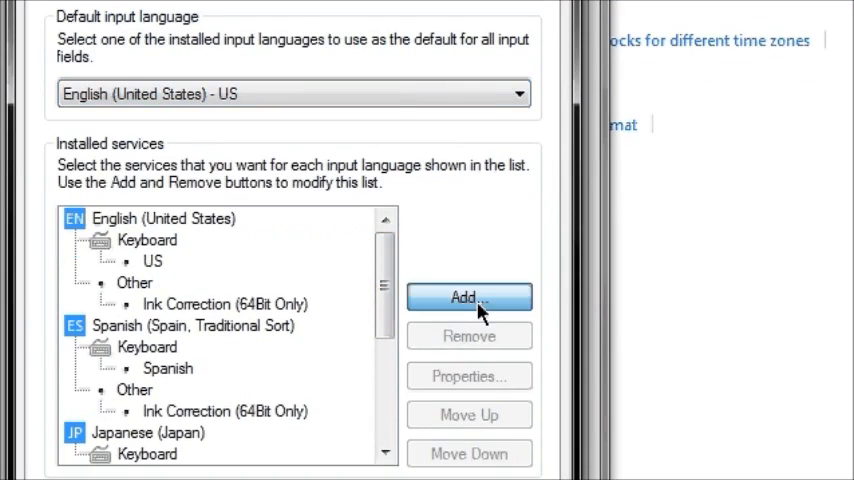
- Add Japanese (Japan) with Microsoft IME as its only keyboard
{"action": "left_click", "coordinate": [470, 296]}
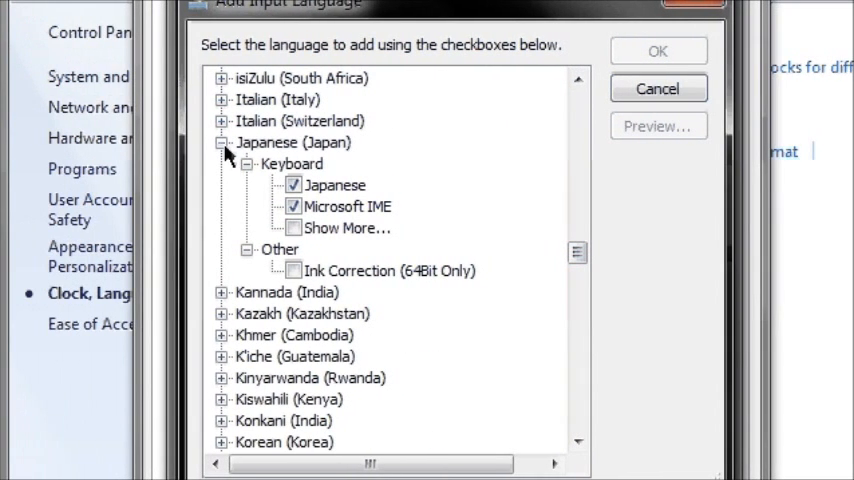
{"action": "left_click", "coordinate": [220, 142]}
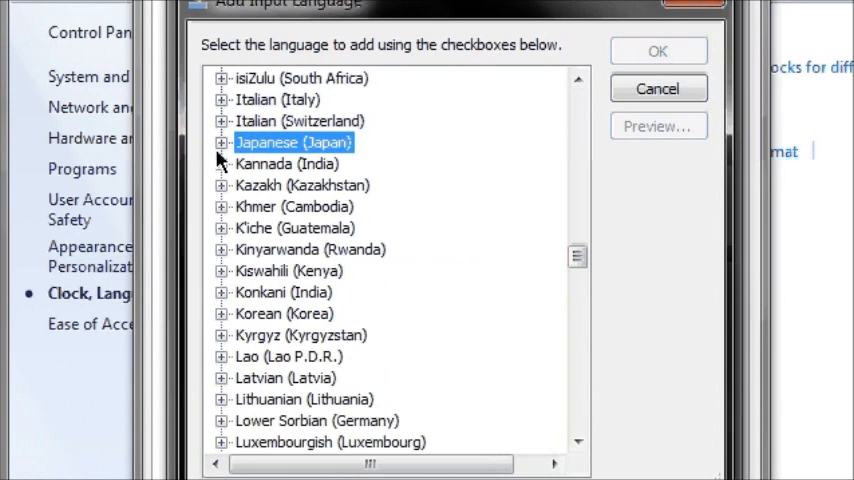
{"action": "left_click", "coordinate": [220, 142]}
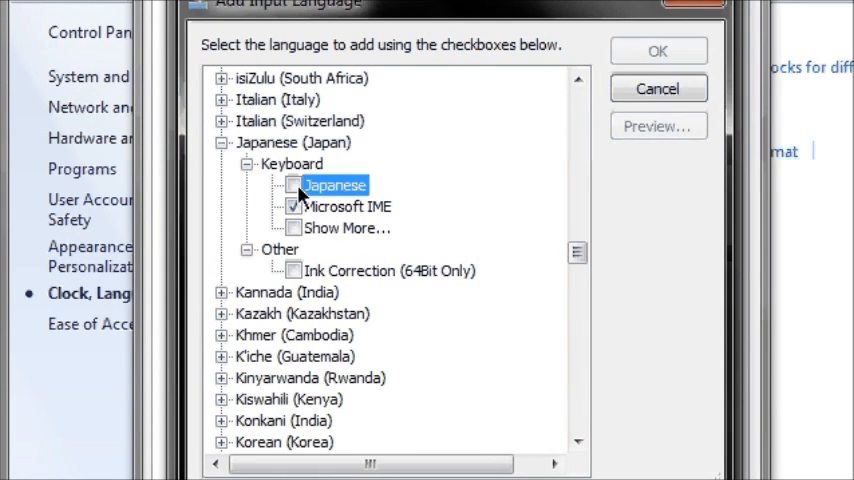
{"action": "left_click", "coordinate": [656, 50]}
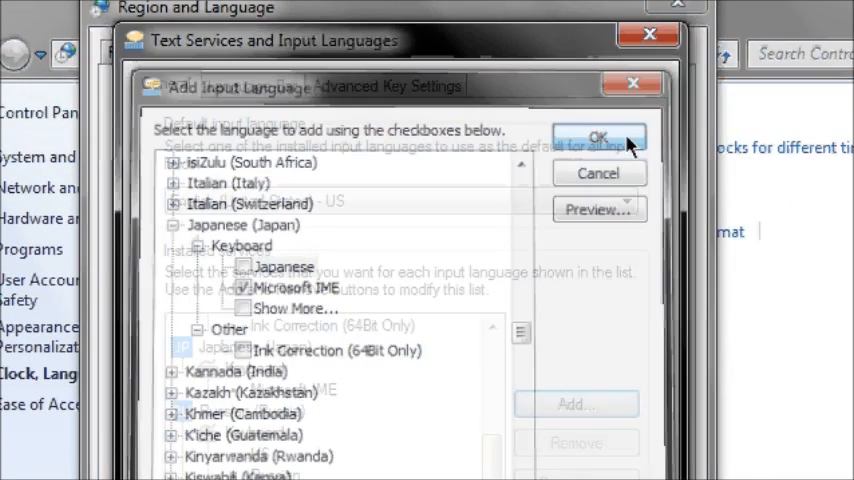
{"action": "left_click", "coordinate": [598, 136]}
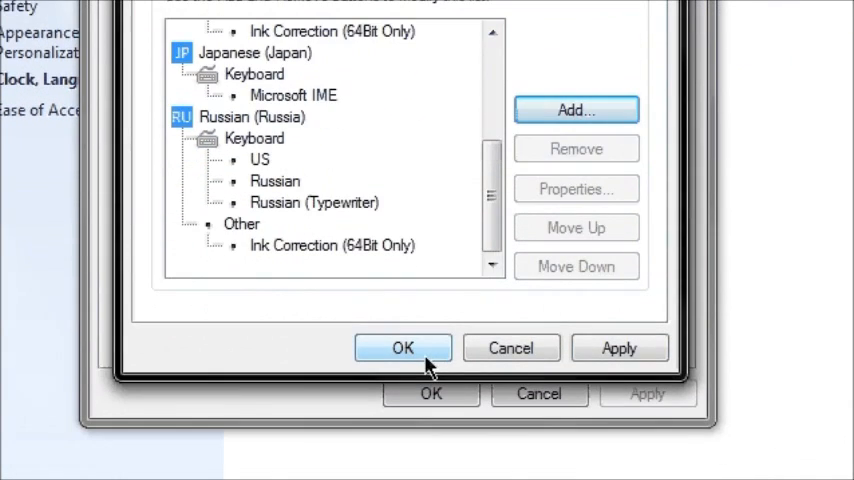
- Confirm the updated keyboard list and close Region and Language
{"action": "left_click", "coordinate": [404, 348]}
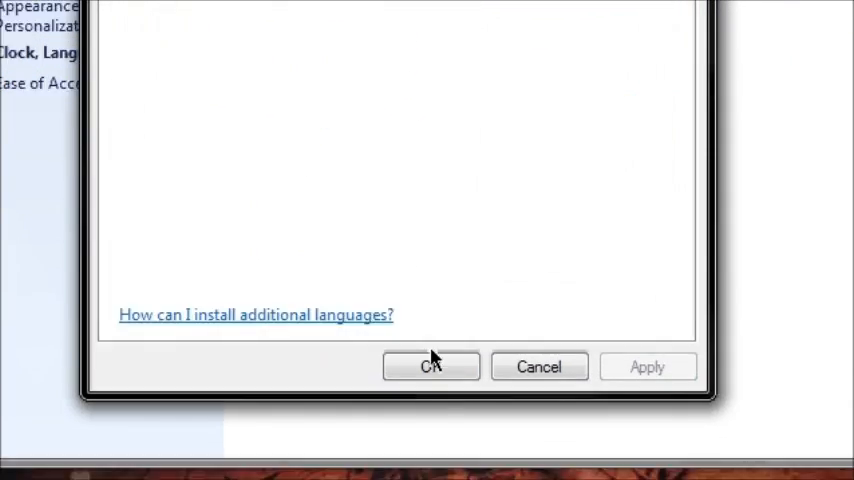
{"action": "left_click", "coordinate": [430, 366]}
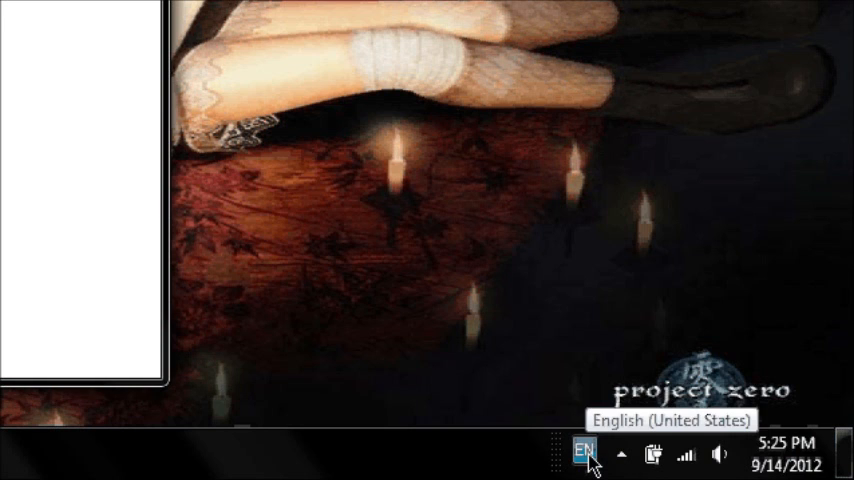
- Choose Japanese from the EN language indicator in the notification area
{"action": "left_click", "coordinate": [584, 452]}
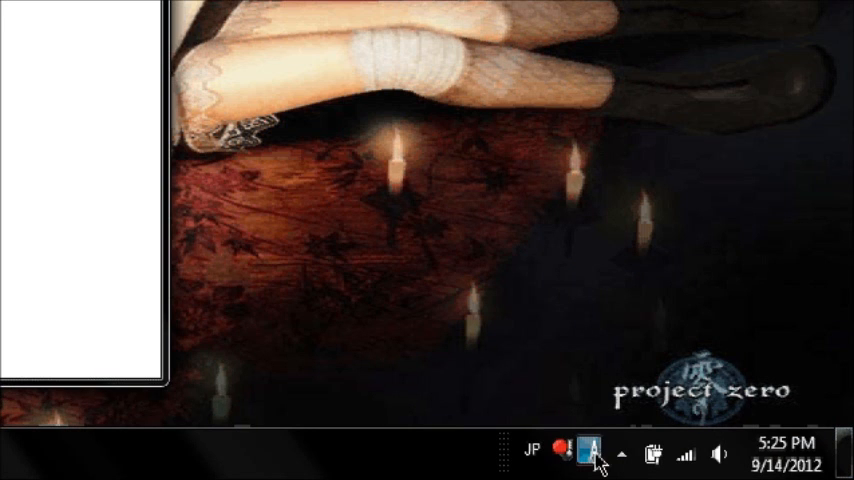
{"action": "mouse_move", "coordinate": [588, 456]}
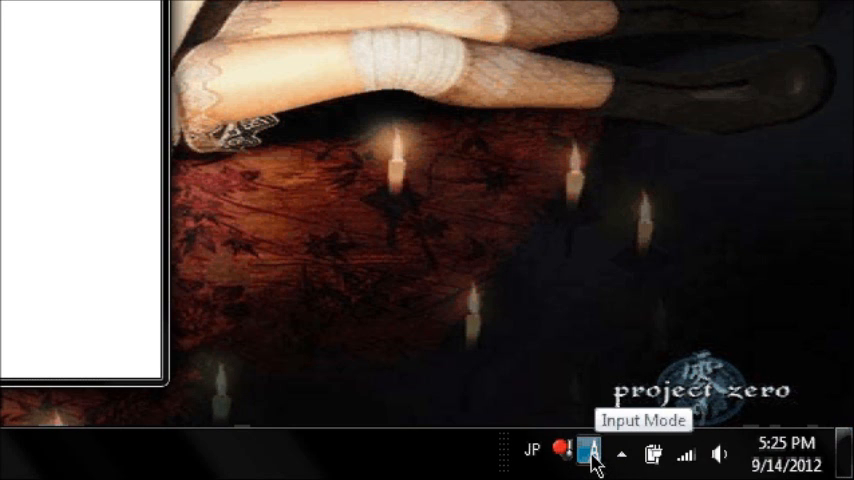
- Select Hiragana (あ) as the Japanese input mode from the language bar
{"action": "left_click", "coordinate": [592, 452]}
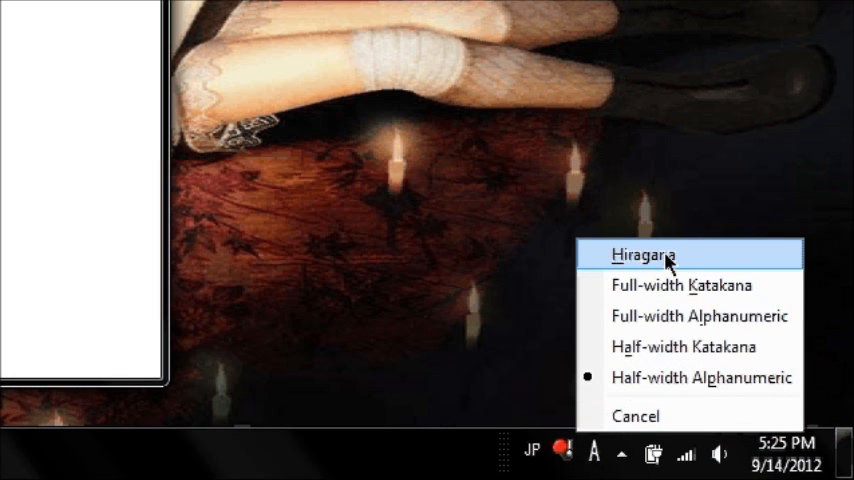
{"action": "left_click", "coordinate": [644, 256]}
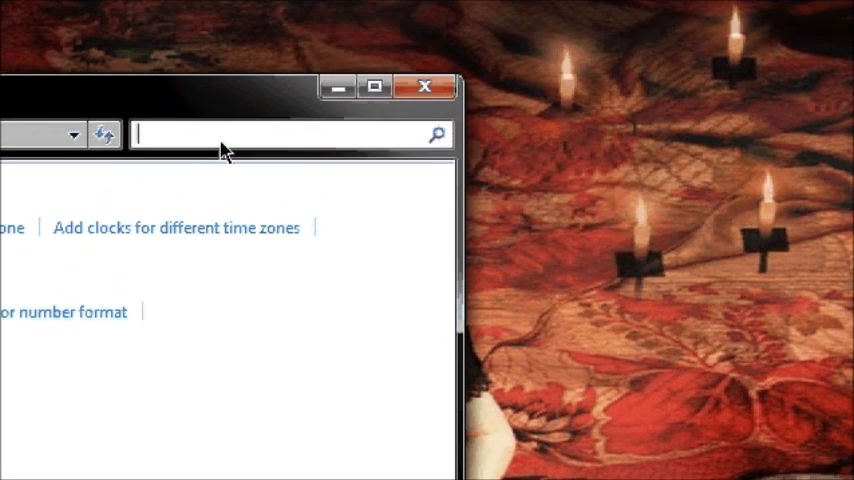
{"action": "type", "text": "あ"}
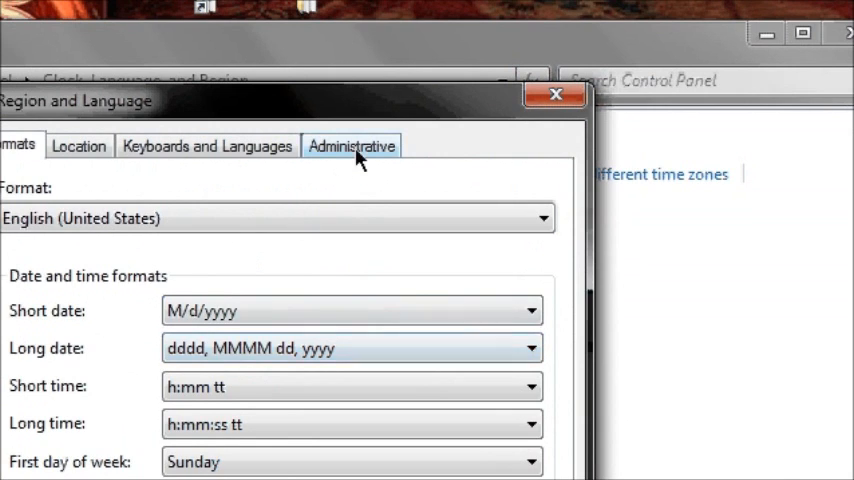
- Set the system locale for non-Unicode programs to Japanese (Japan) on the Administrative tab
{"action": "left_click", "coordinate": [352, 144]}
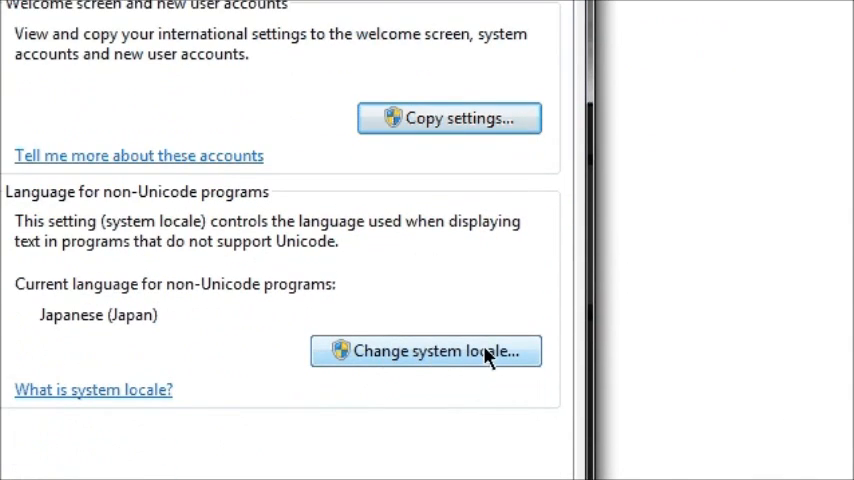
{"action": "left_click", "coordinate": [424, 352]}
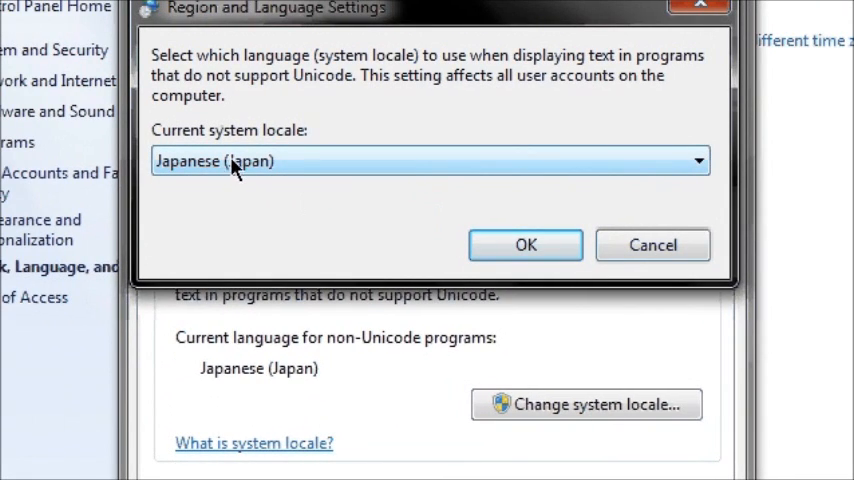
{"action": "mouse_move", "coordinate": [524, 244]}
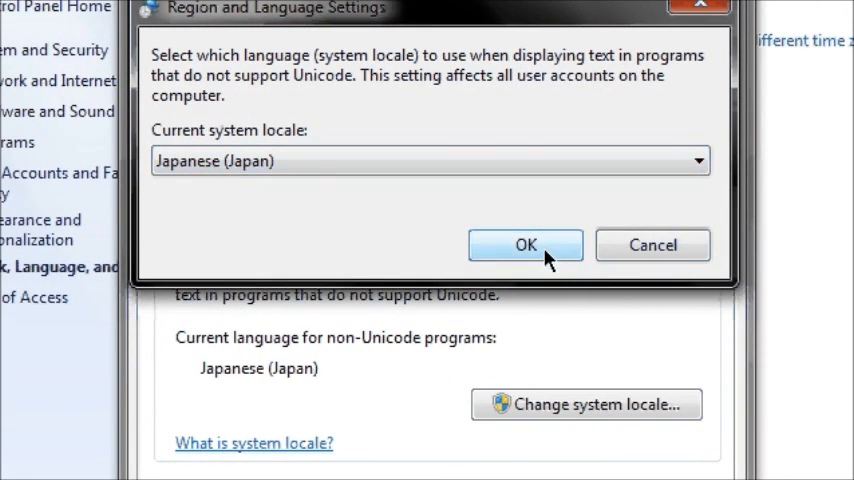
{"action": "left_click", "coordinate": [524, 244]}
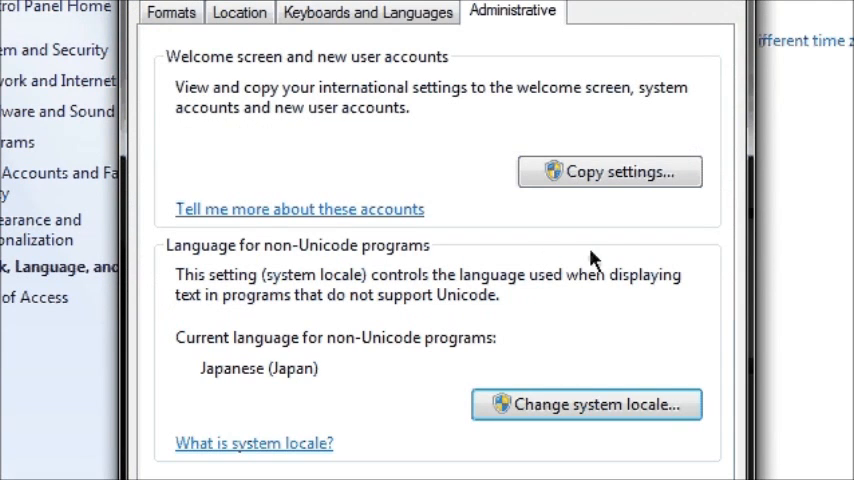
{"action": "mouse_move", "coordinate": [620, 260]}
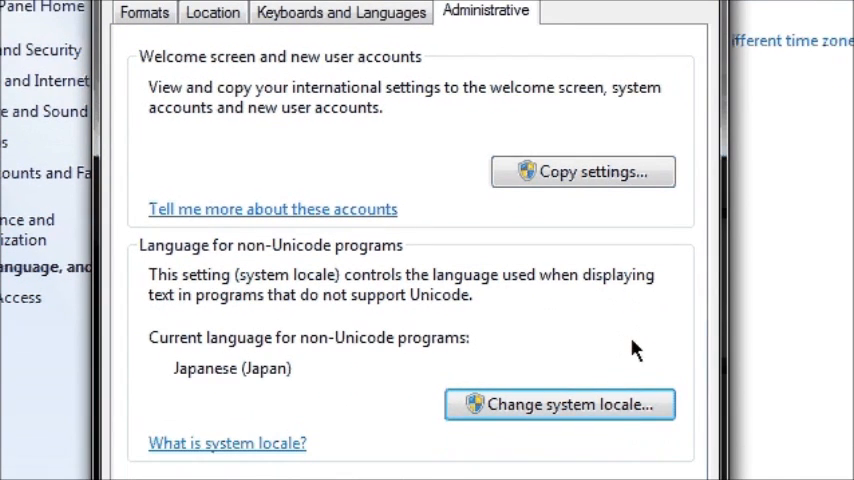
{"action": "mouse_move", "coordinate": [532, 312]}
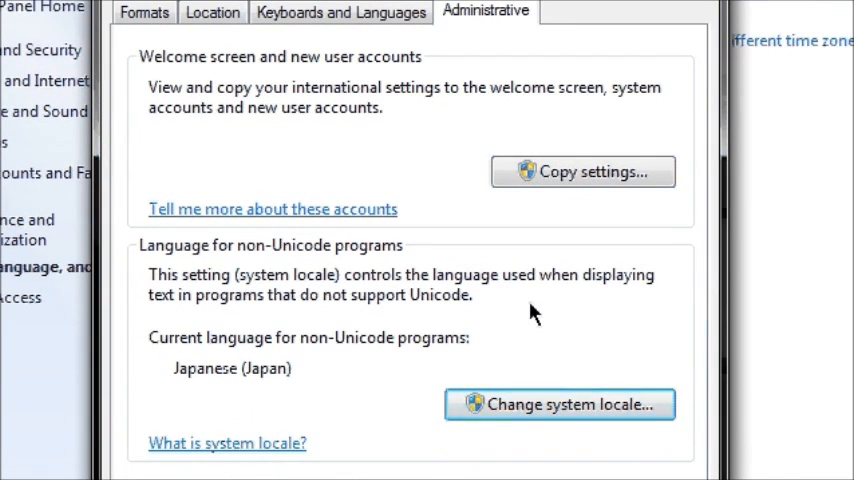